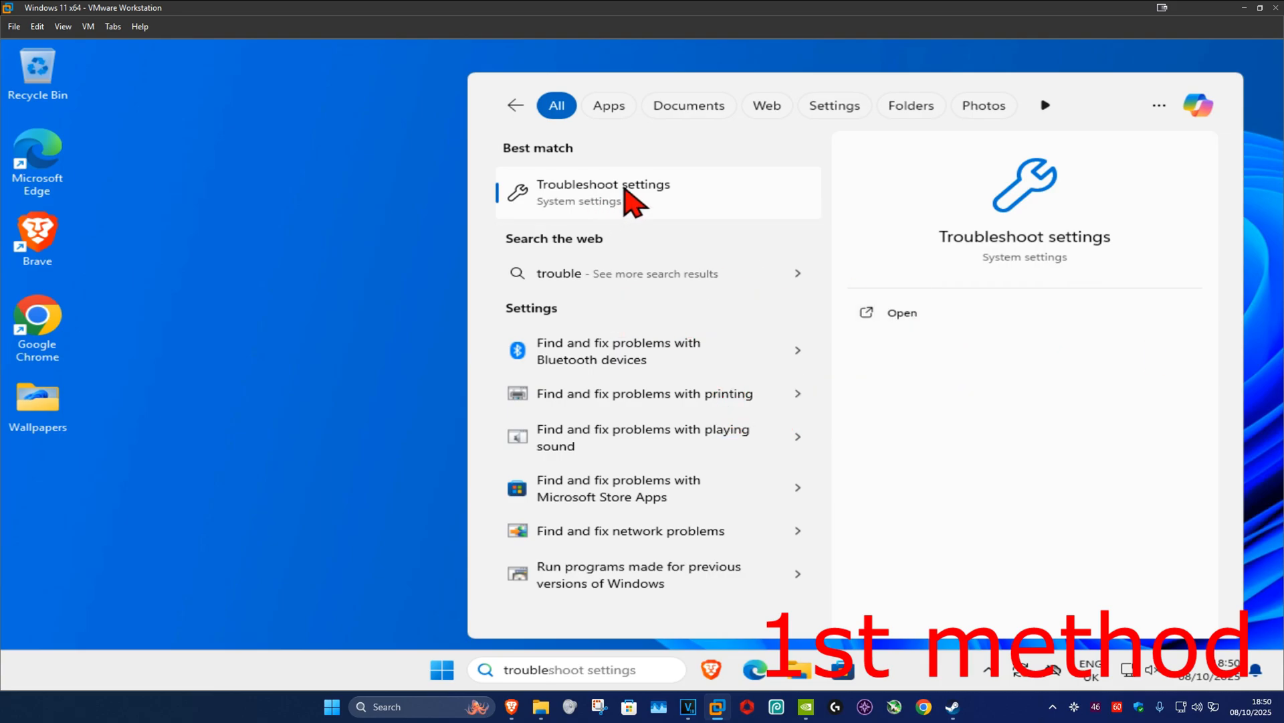
# Open Troubleshoot settings from search and show the Other troubleshooters list.
pyautogui.click(603, 192)
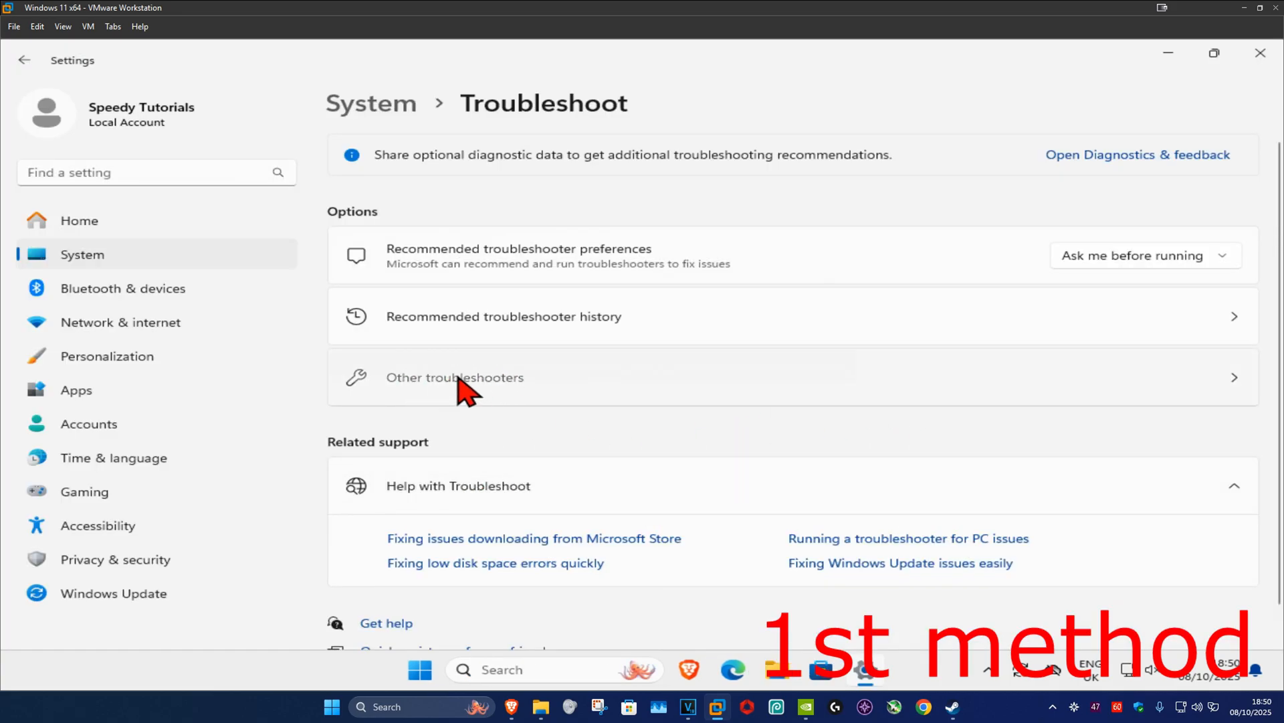
pyautogui.click(453, 377)
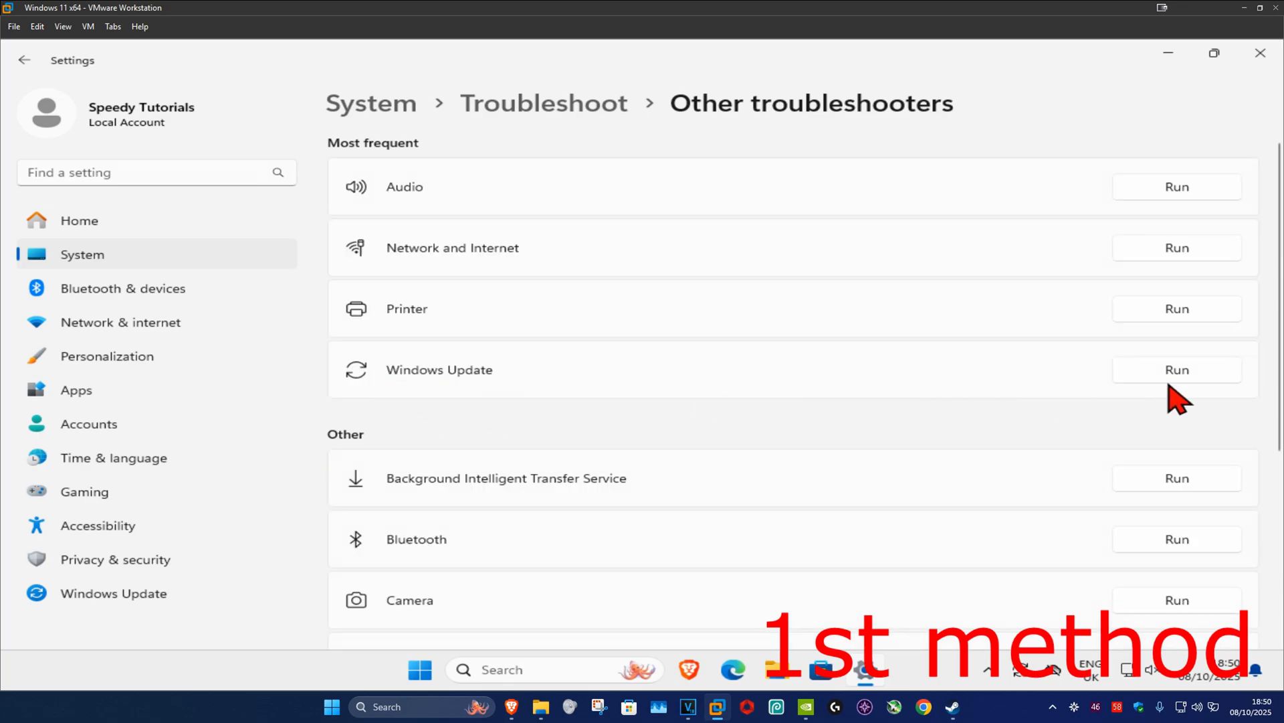
# Run the Windows Update troubleshooter from the Other troubleshooters list.
pyautogui.click(1175, 369)
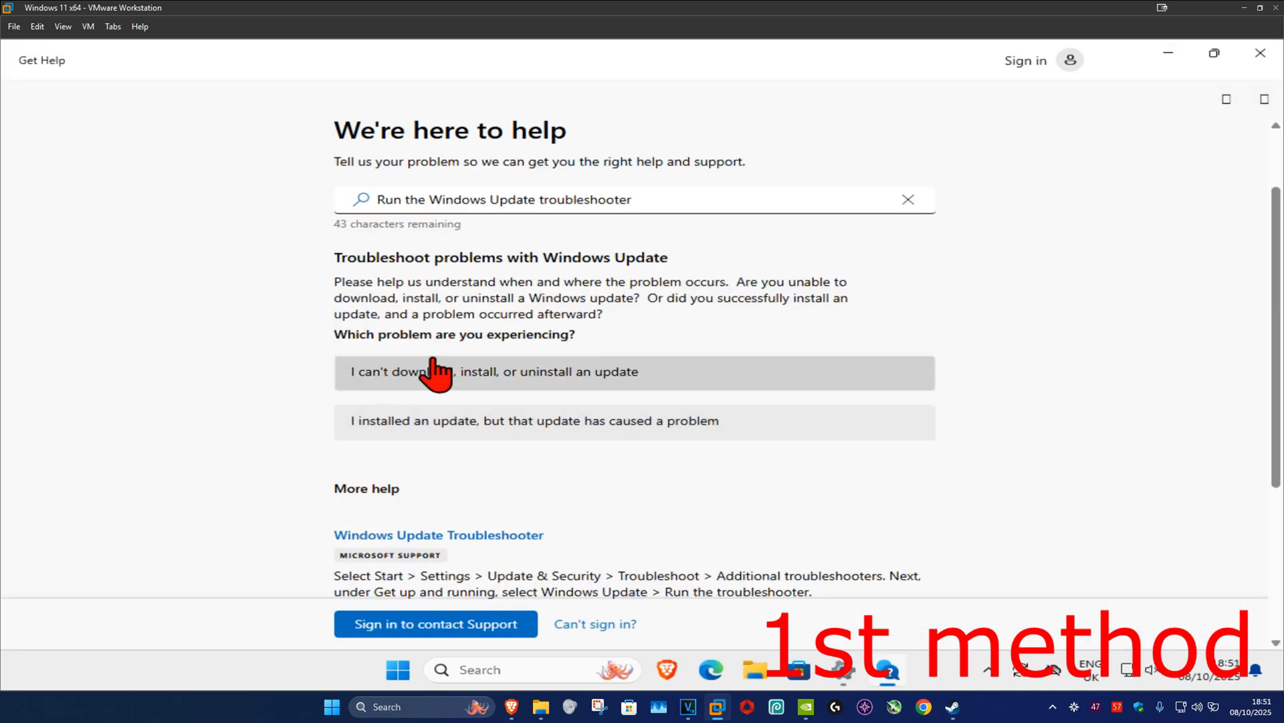
pyautogui.moveTo(540, 390)
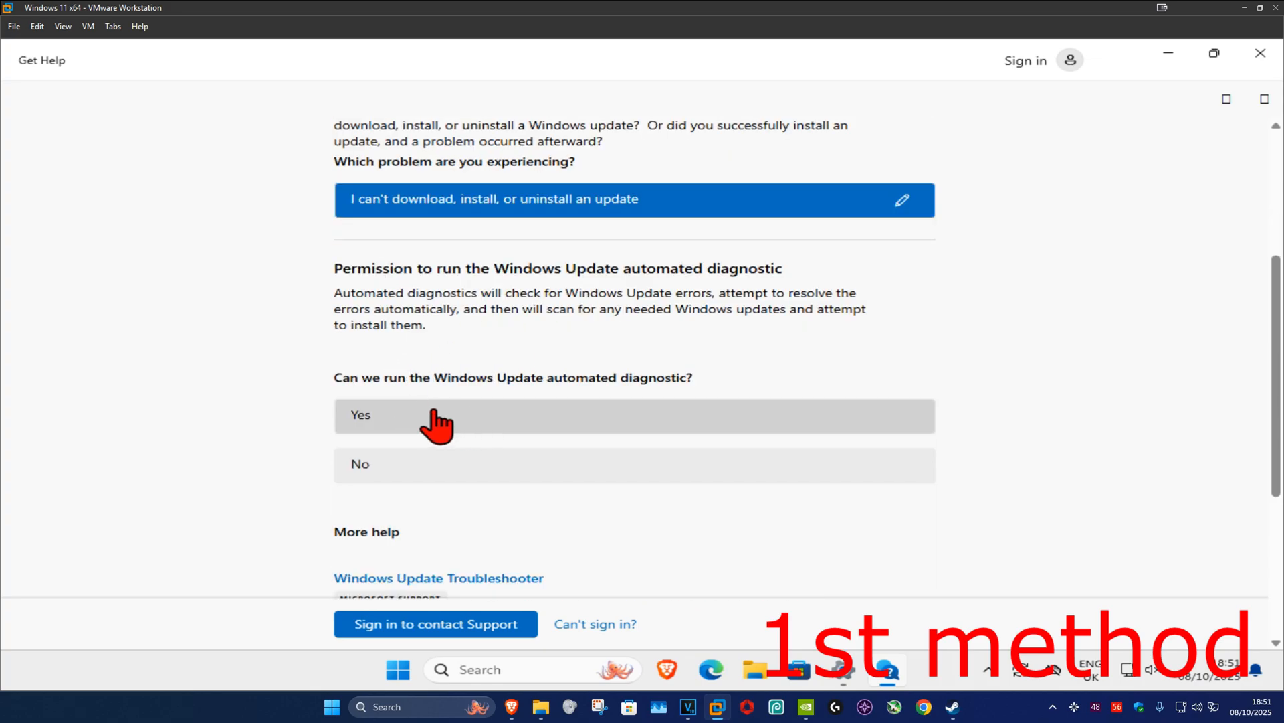
pyautogui.moveTo(490, 418)
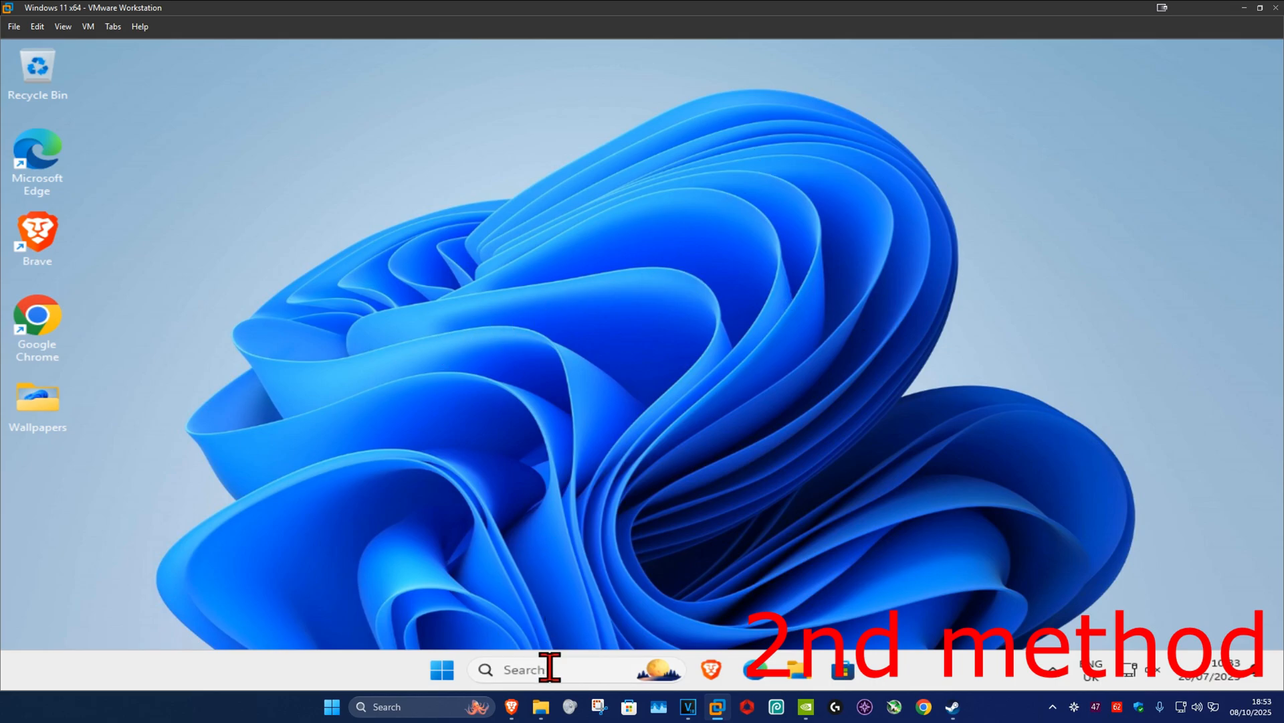
# Search 'cmd', run Command Prompt as administrator, and approve the UAC prompt.
pyautogui.write('cmd')
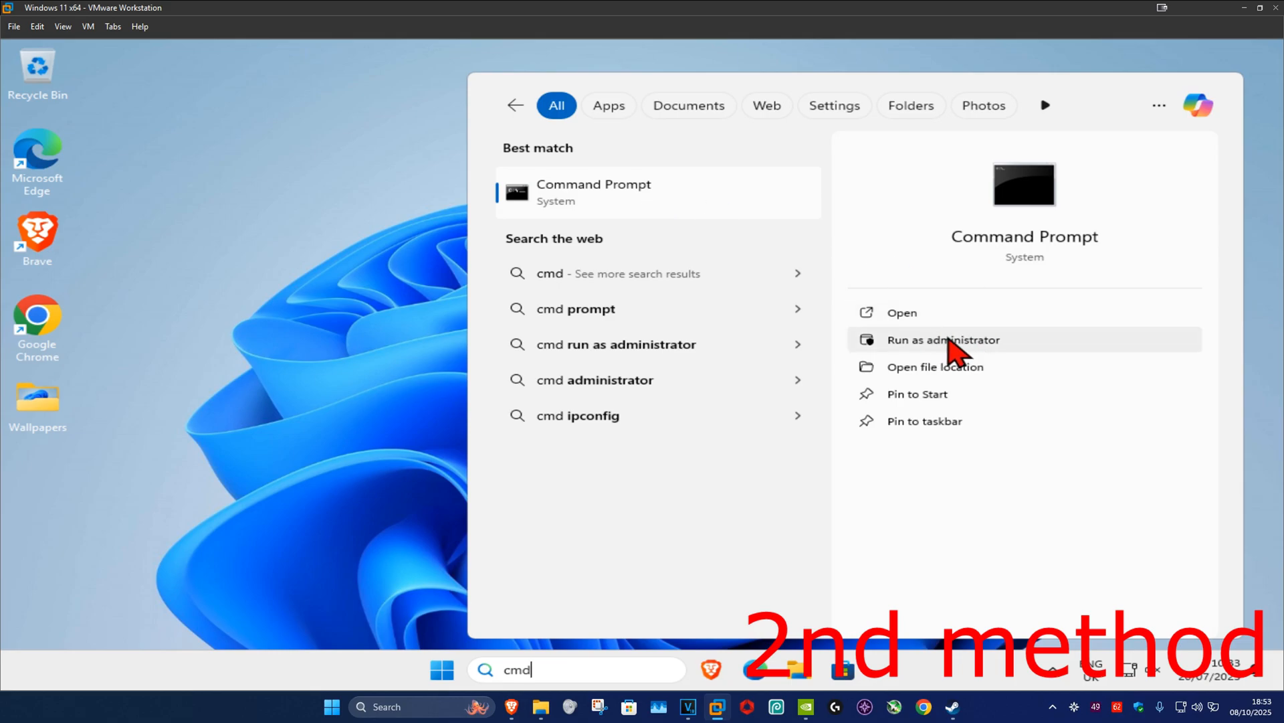
pyautogui.click(943, 339)
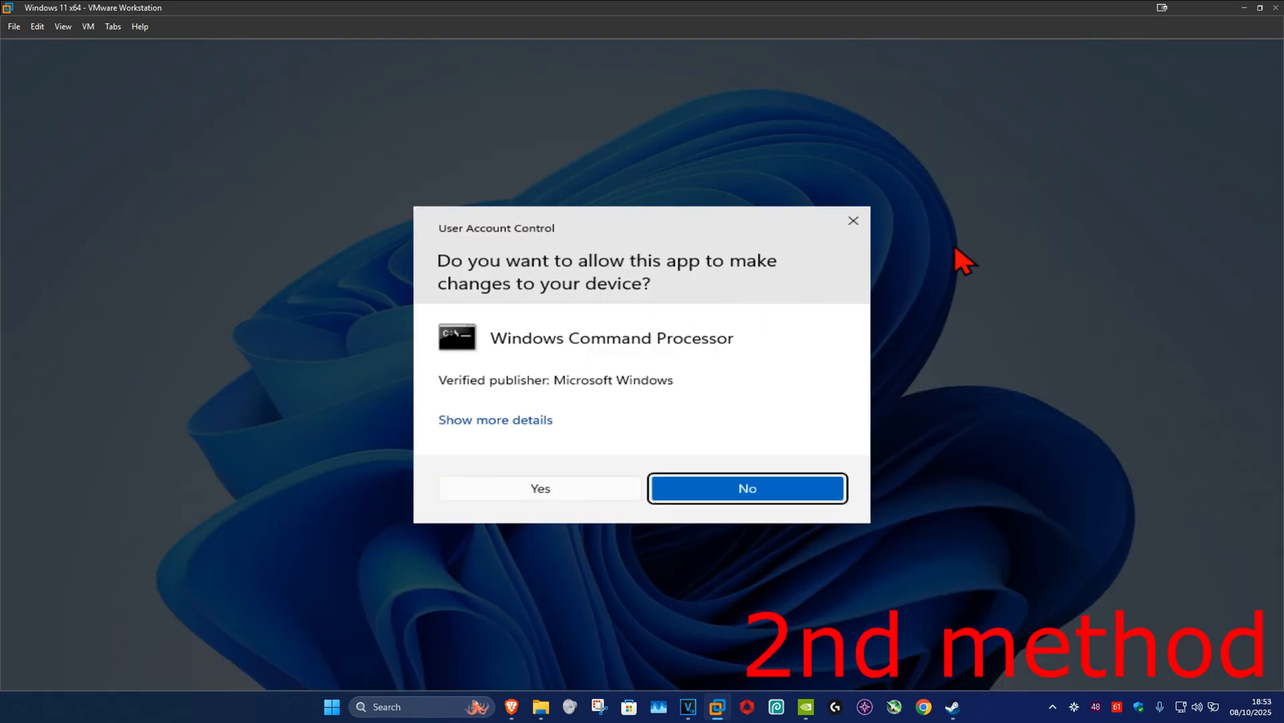
pyautogui.click(540, 488)
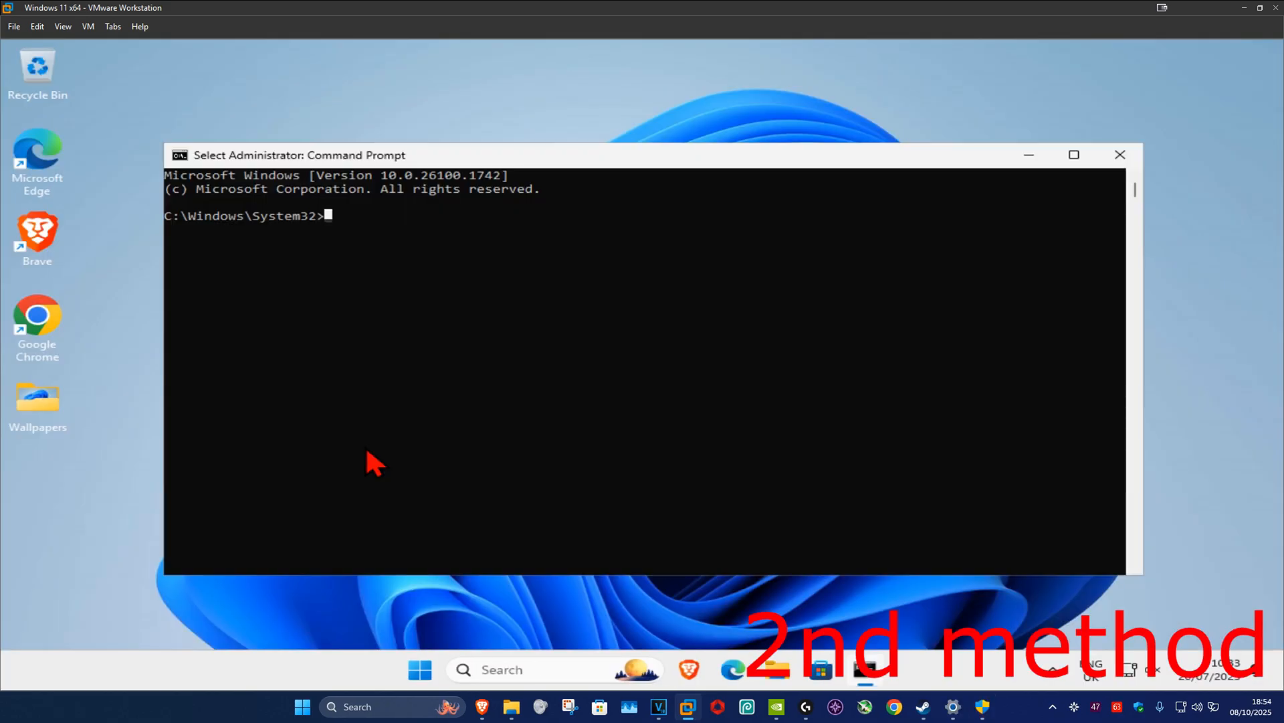
# Run 'sfc /scannow' to verify and repair corrupt system files.
pyautogui.write('s')
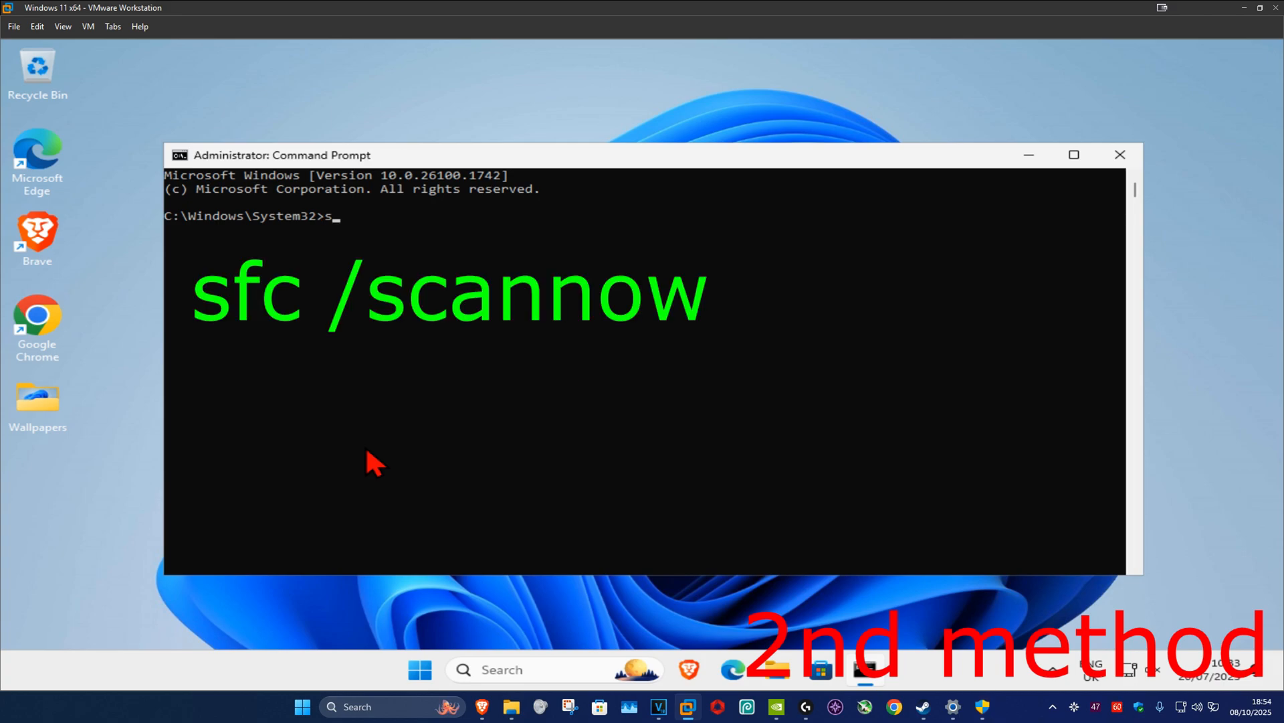
pyautogui.write('fc /')
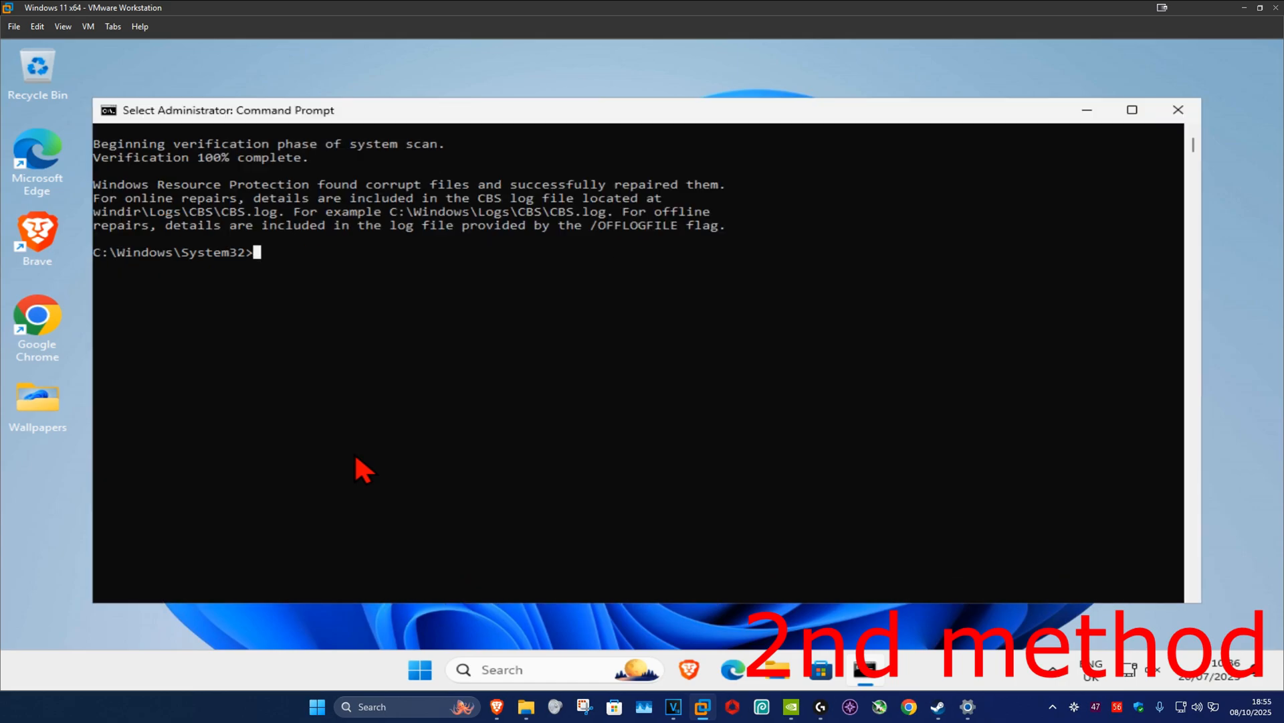
# Run 'dism /online /cleanup-image /restorehealth', then restart the PC.
pyautogui.write('dism')
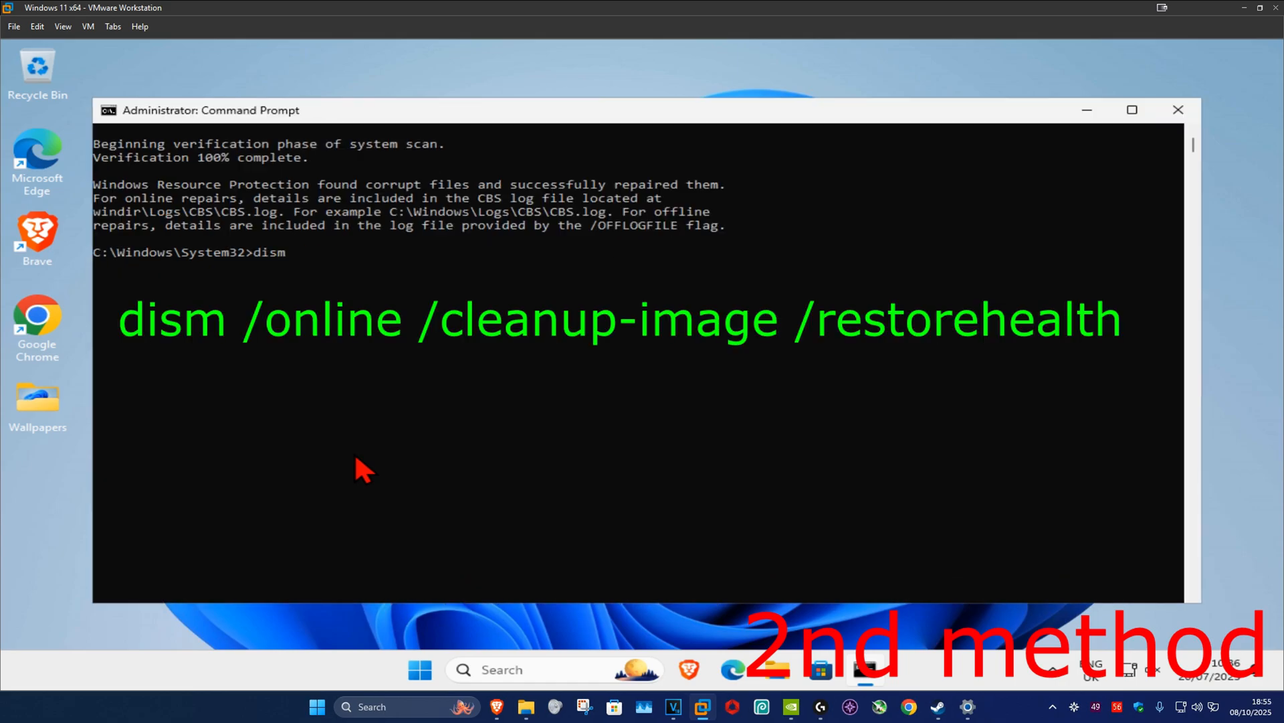
pyautogui.write('/online')
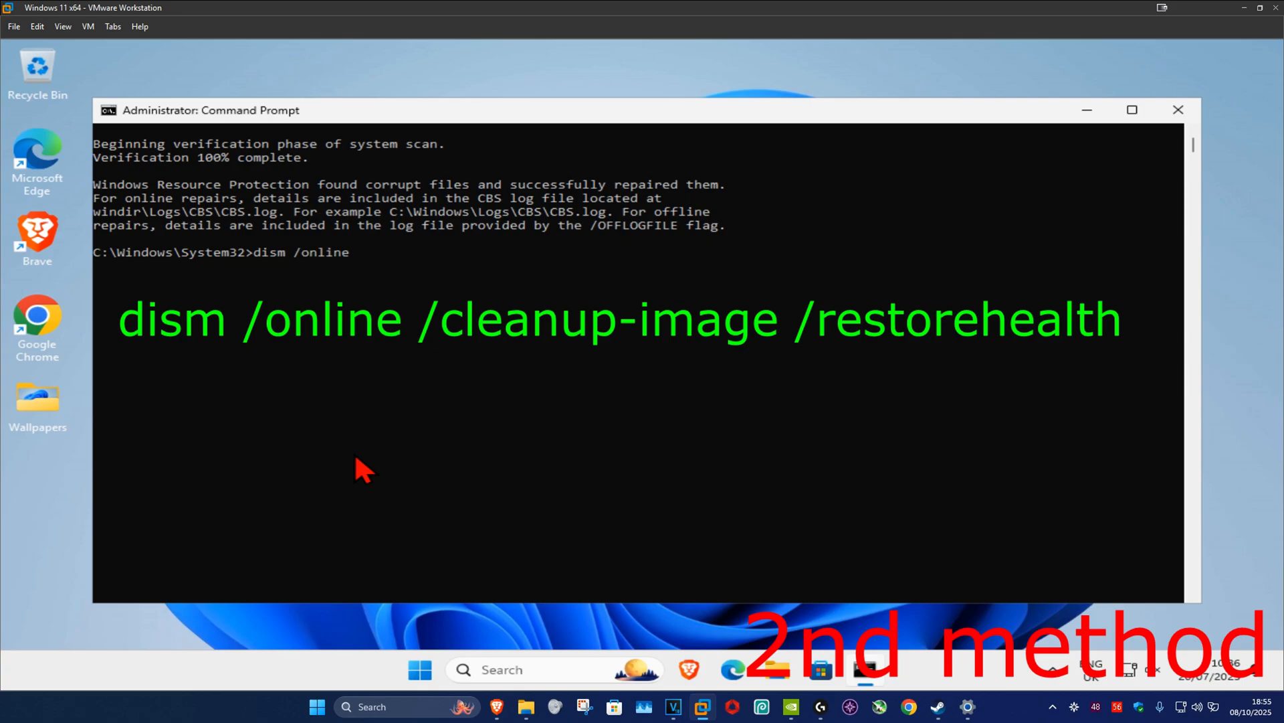
pyautogui.write('/clea')
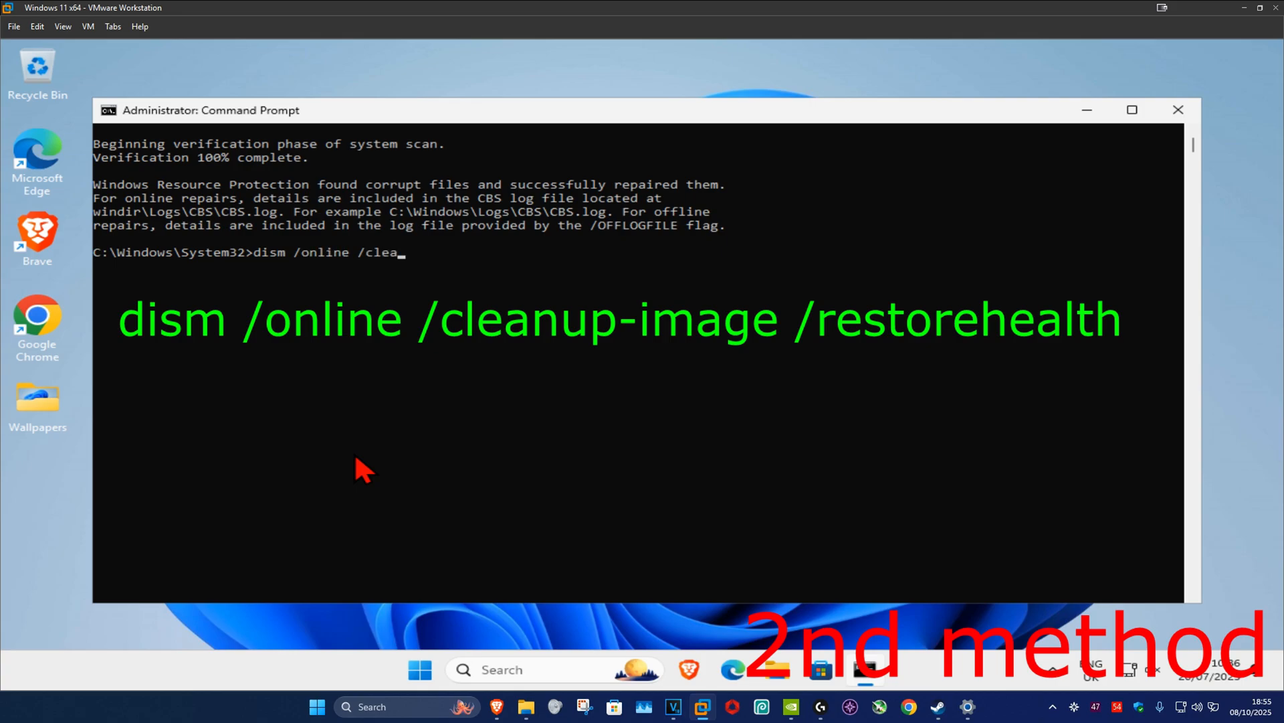
pyautogui.write('nup-image')
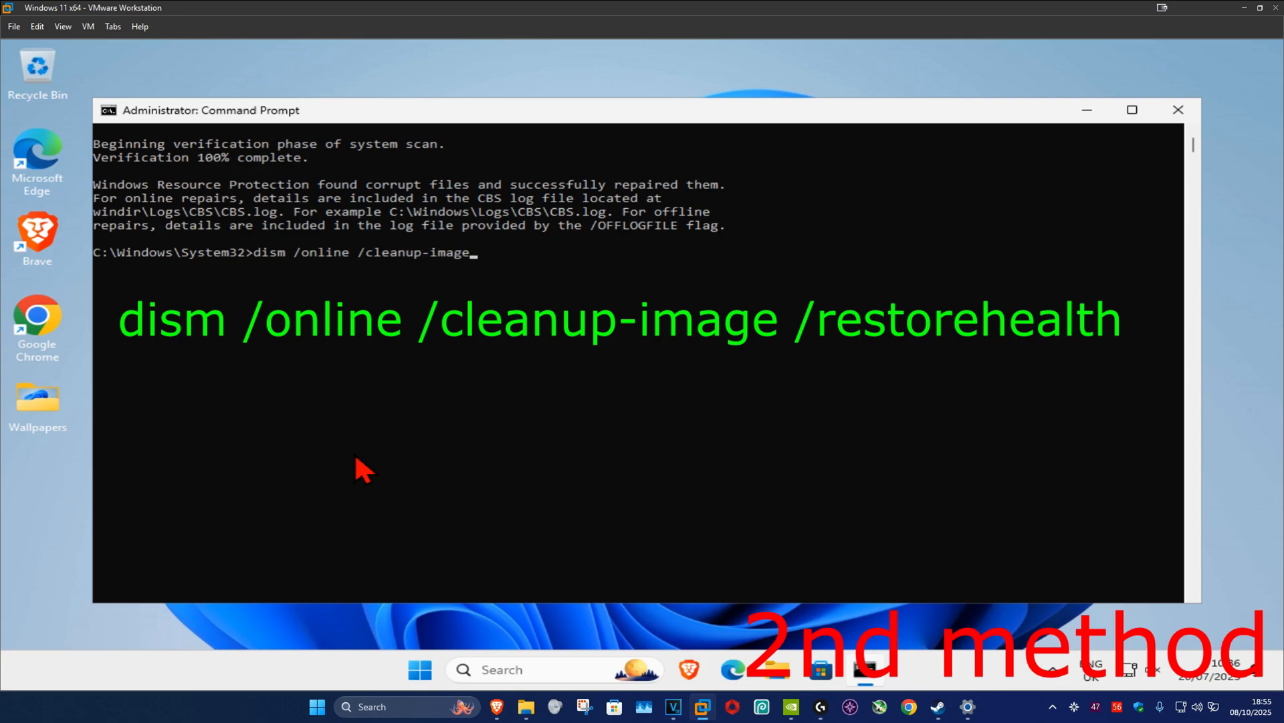
pyautogui.write('/res')
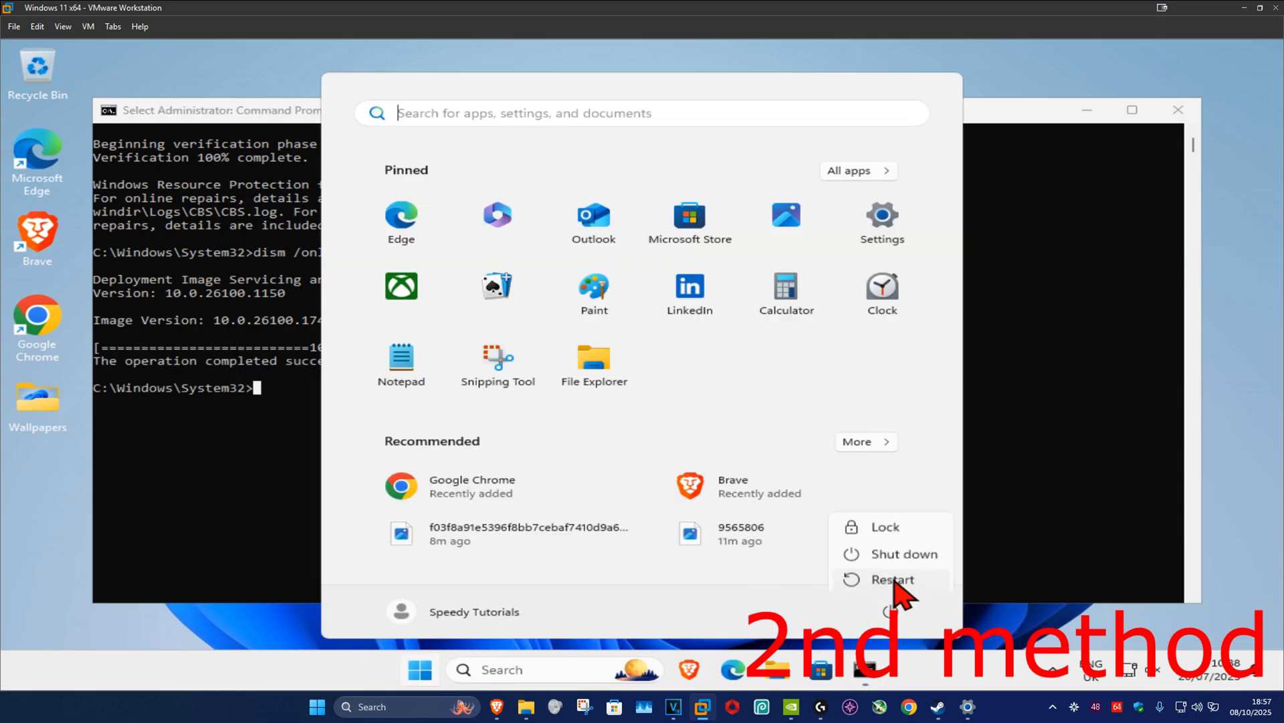
pyautogui.click(891, 580)
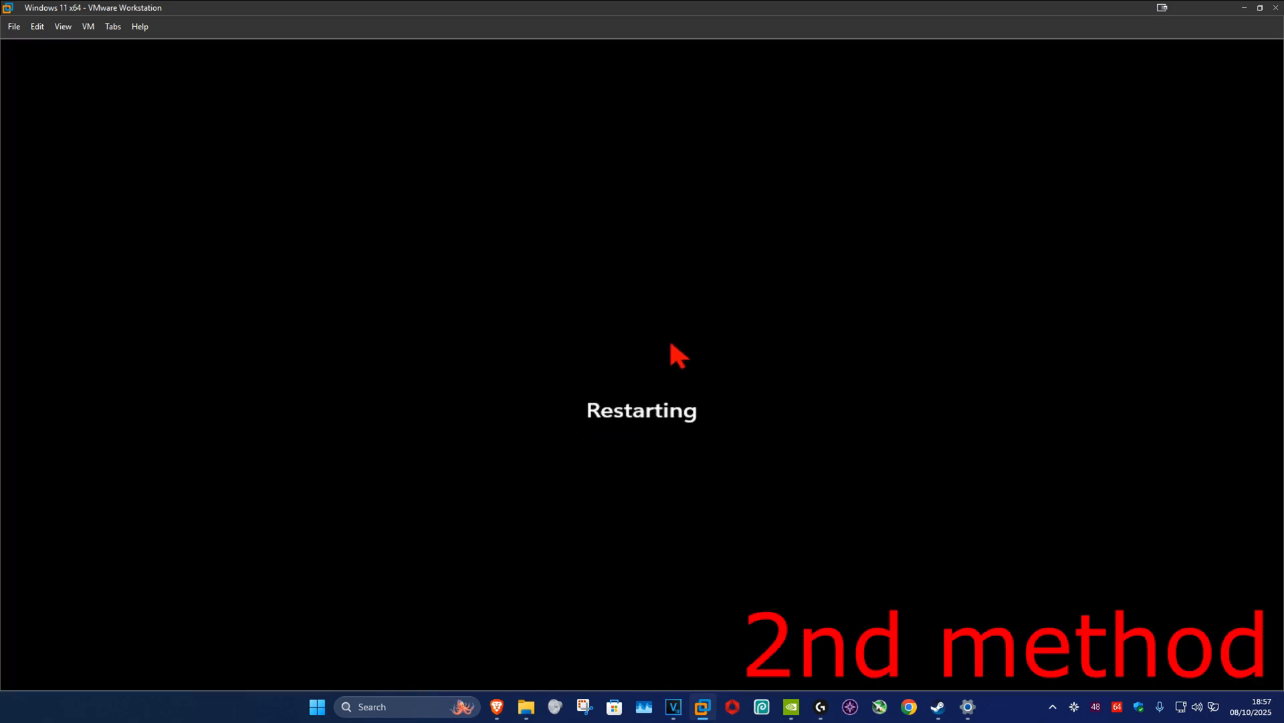